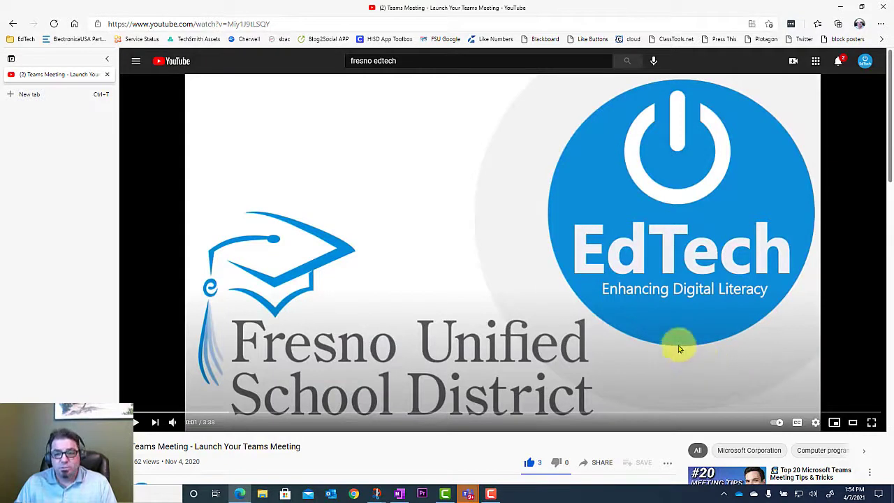
{"action": "mouse_move", "coordinate": [544, 332]}
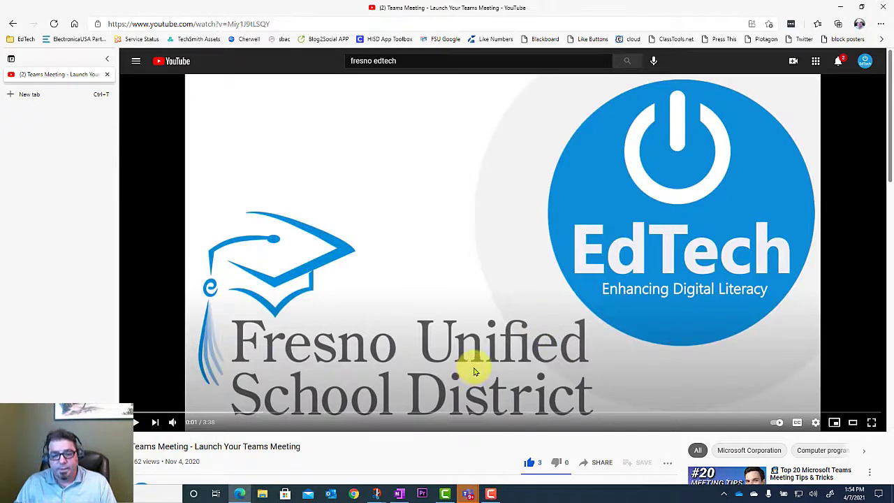
{"action": "mouse_move", "coordinate": [466, 493]}
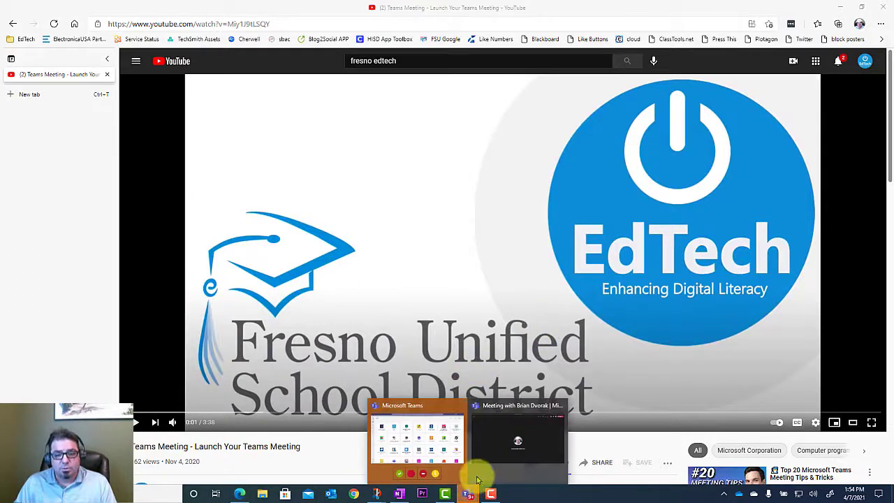
- Bring the Teams meeting forward, enable Include computer sound, and close the share tray
{"action": "left_click", "coordinate": [517, 444]}
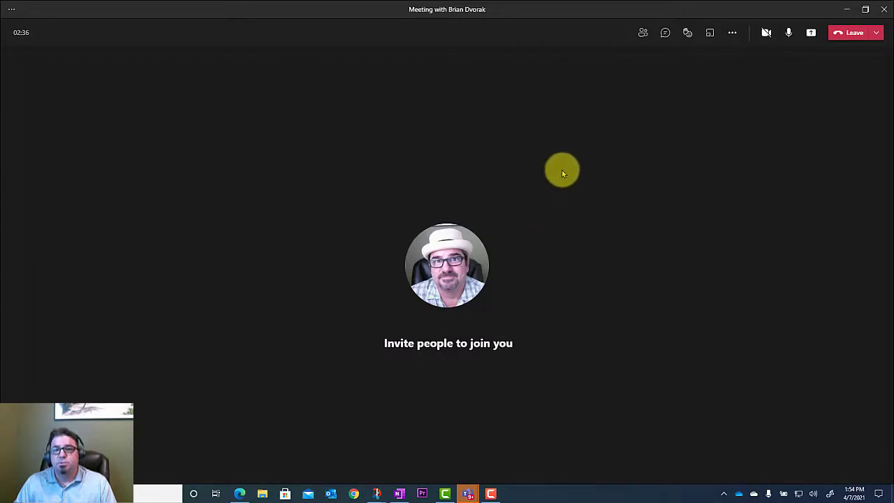
{"action": "mouse_move", "coordinate": [809, 32]}
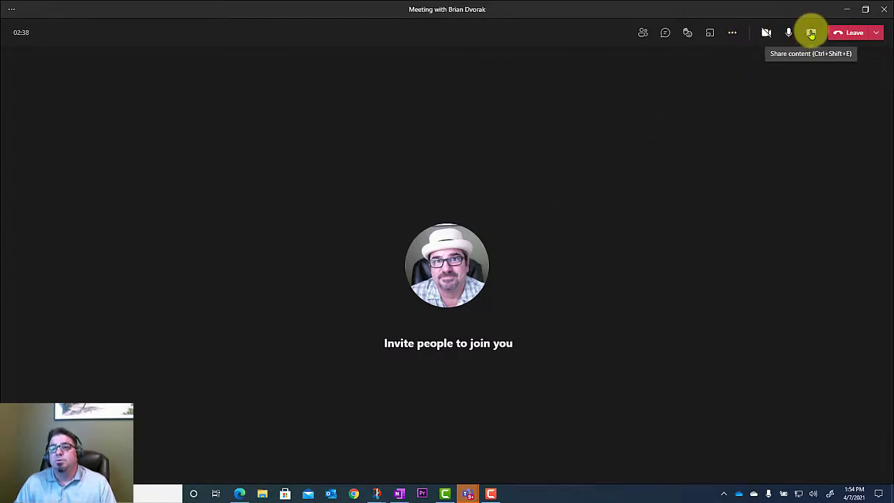
{"action": "left_click", "coordinate": [810, 32]}
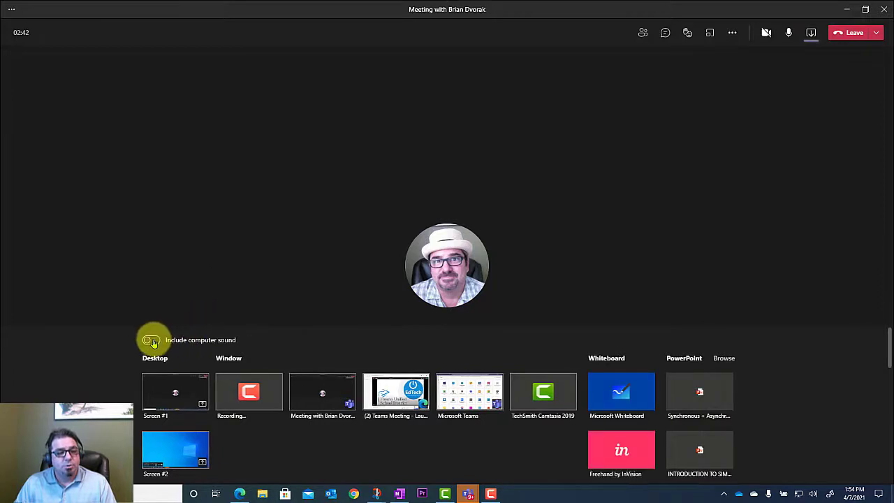
{"action": "left_click", "coordinate": [152, 340]}
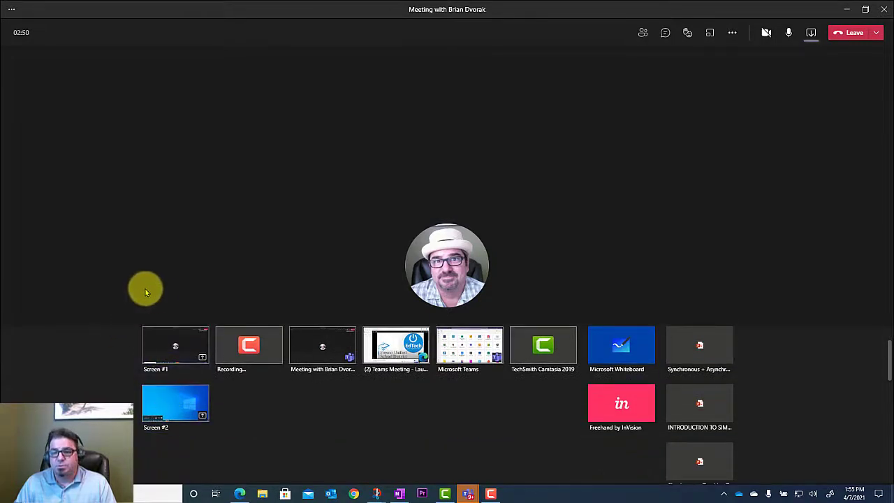
{"action": "mouse_move", "coordinate": [758, 352]}
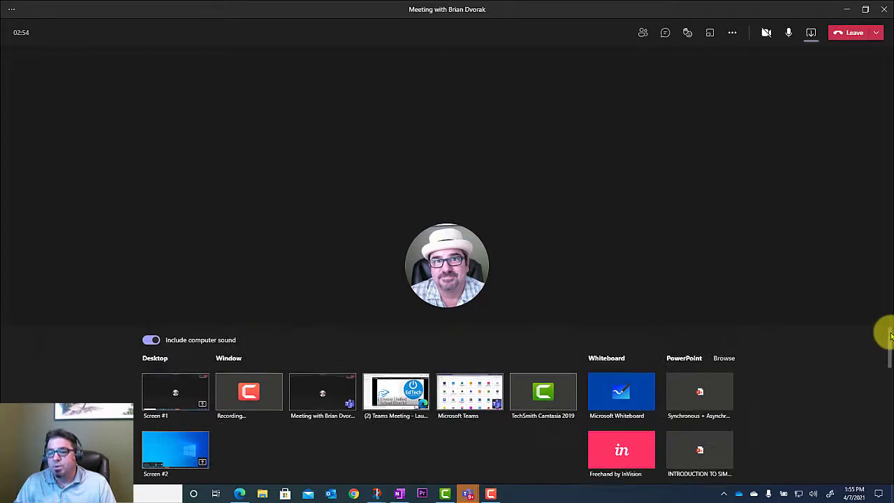
{"action": "left_click", "coordinate": [151, 340]}
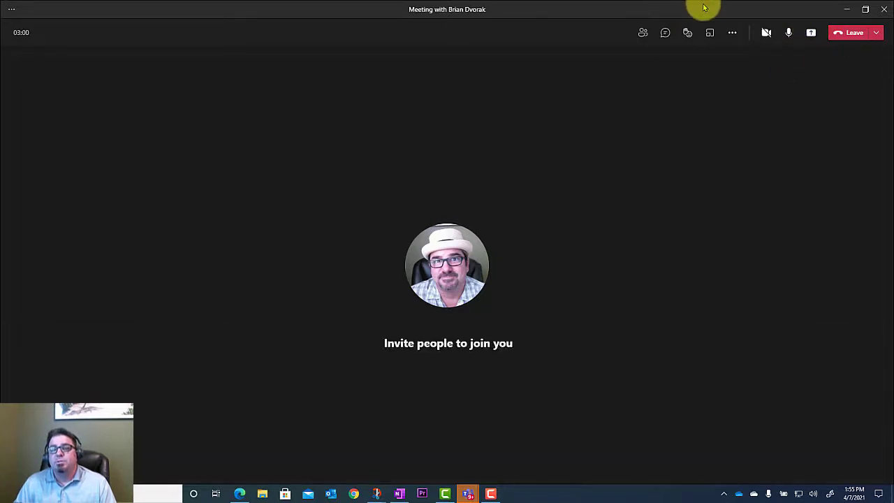
{"action": "mouse_move", "coordinate": [725, 8]}
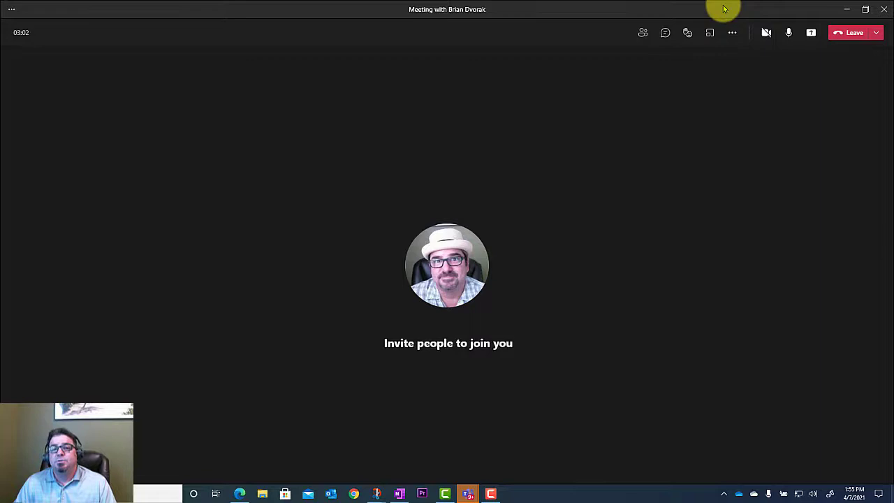
{"action": "mouse_move", "coordinate": [734, 33]}
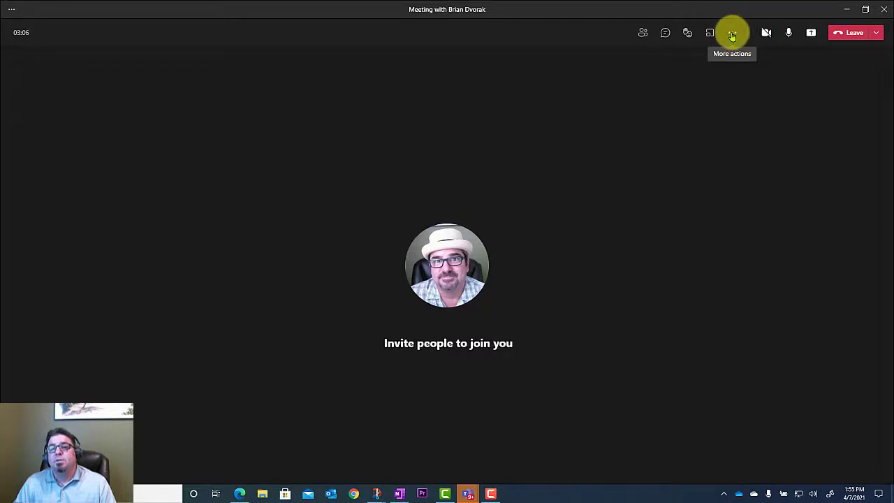
- In Device settings, set the meeting speaker to Speakers (Realtek(R) Audio)
{"action": "left_click", "coordinate": [732, 33]}
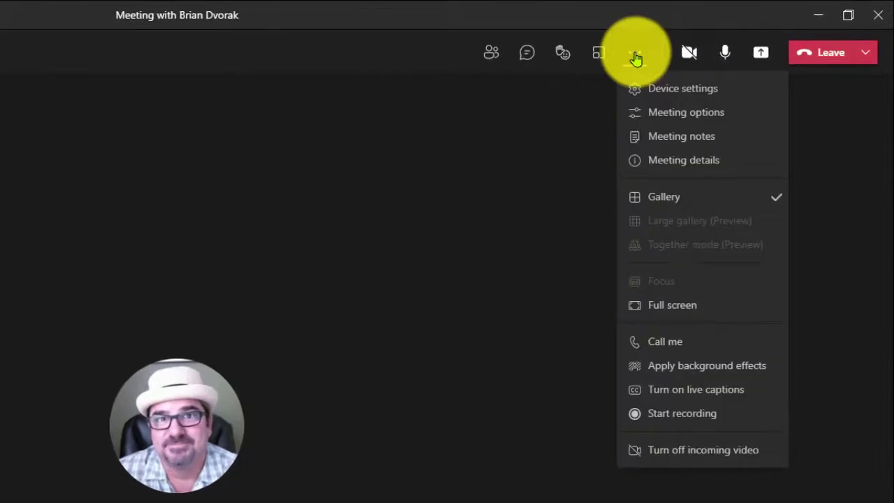
{"action": "mouse_move", "coordinate": [675, 88]}
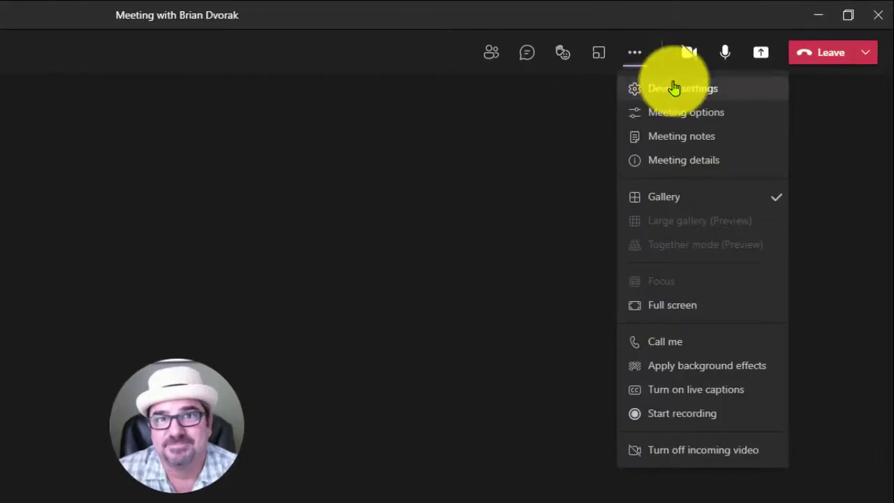
{"action": "mouse_move", "coordinate": [722, 95]}
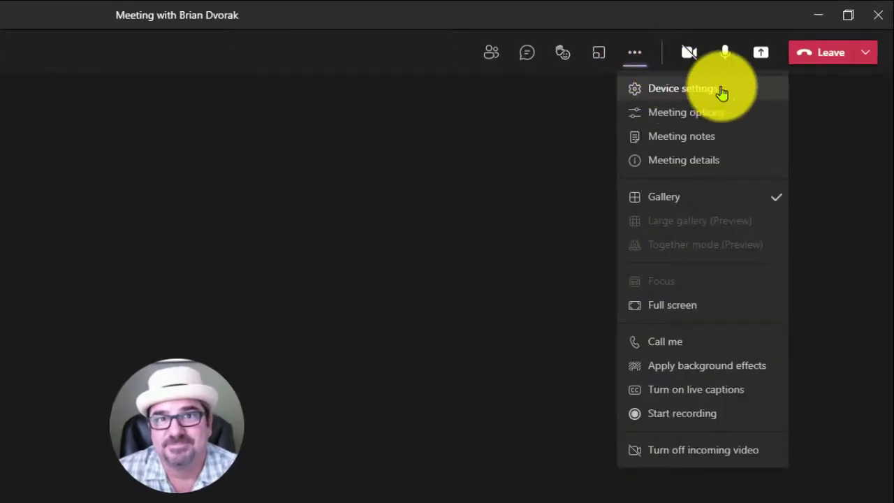
{"action": "left_click", "coordinate": [680, 88]}
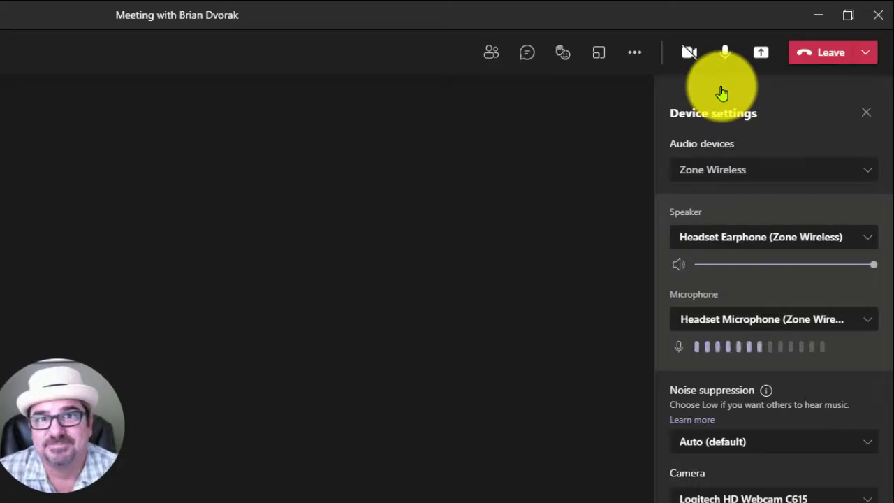
{"action": "mouse_move", "coordinate": [758, 172]}
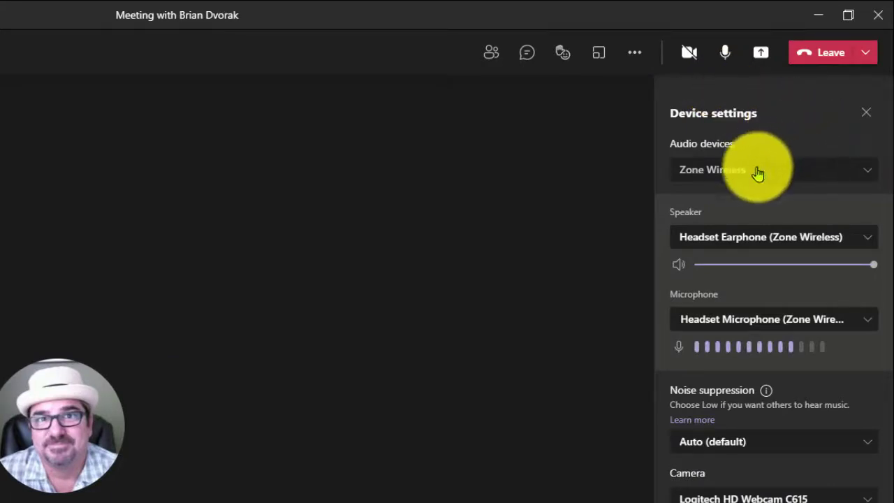
{"action": "mouse_move", "coordinate": [799, 198]}
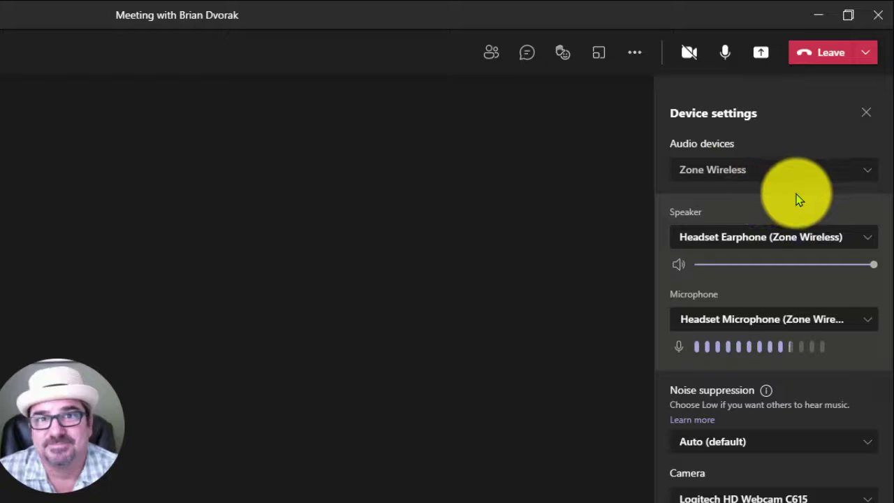
{"action": "mouse_move", "coordinate": [873, 207]}
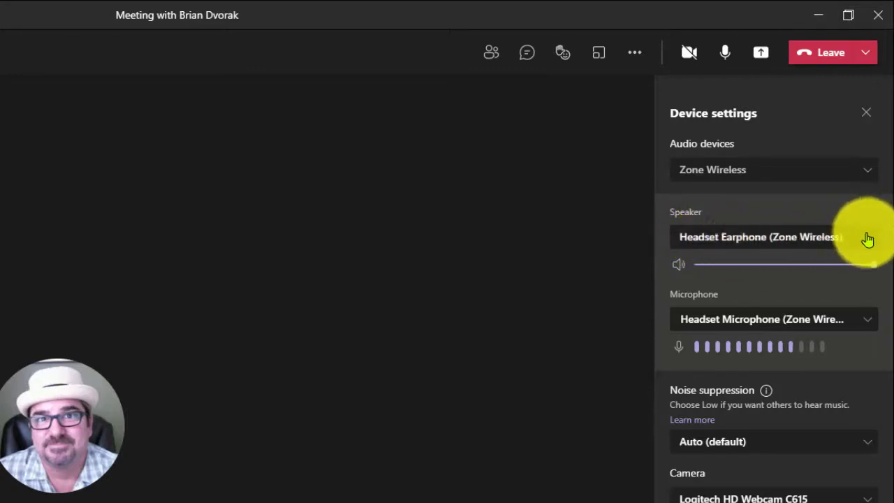
{"action": "left_click", "coordinate": [773, 237]}
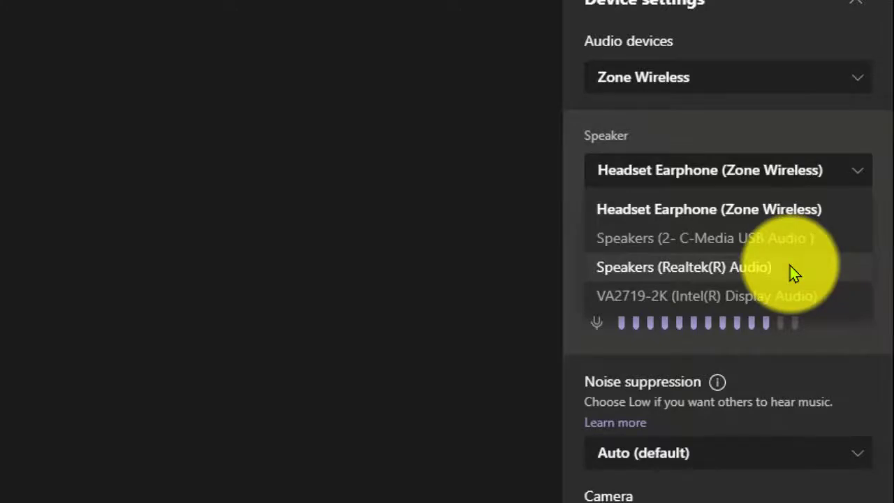
{"action": "left_click", "coordinate": [681, 267]}
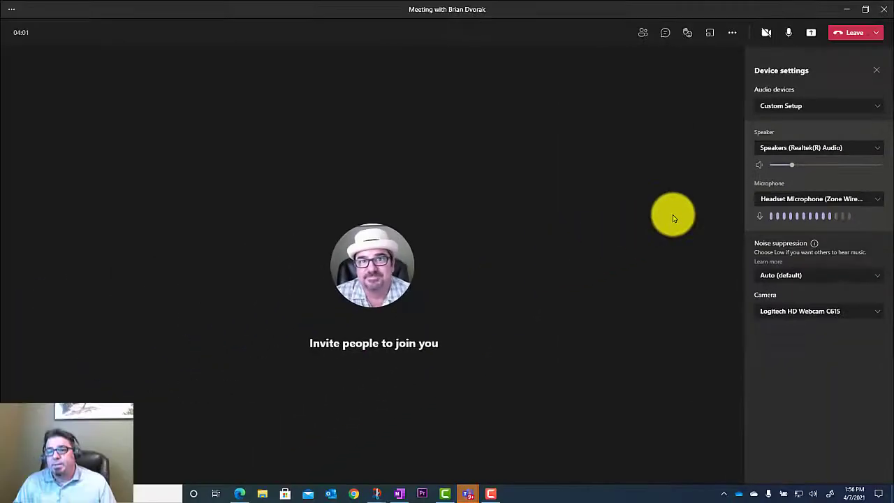
{"action": "mouse_move", "coordinate": [722, 113]}
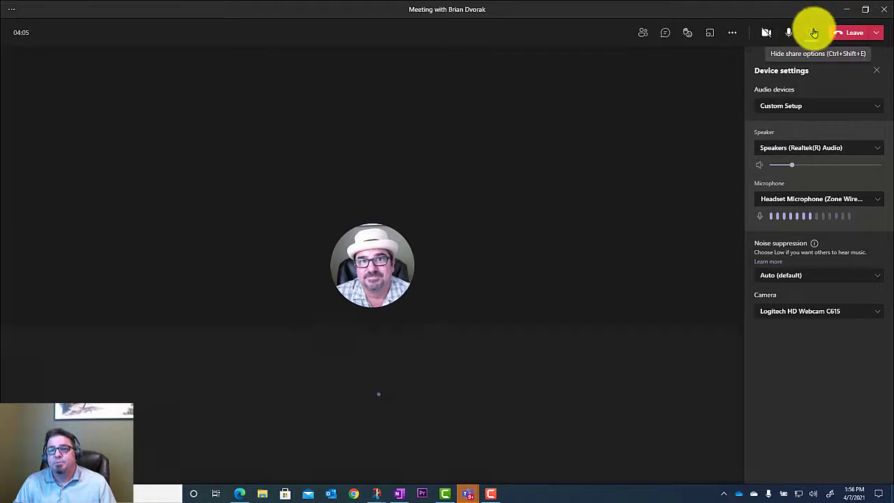
- Set Windows playback to Speakers (Realtek(R) Audio) and enable Include computer sound in the share tray
{"action": "left_click", "coordinate": [814, 32]}
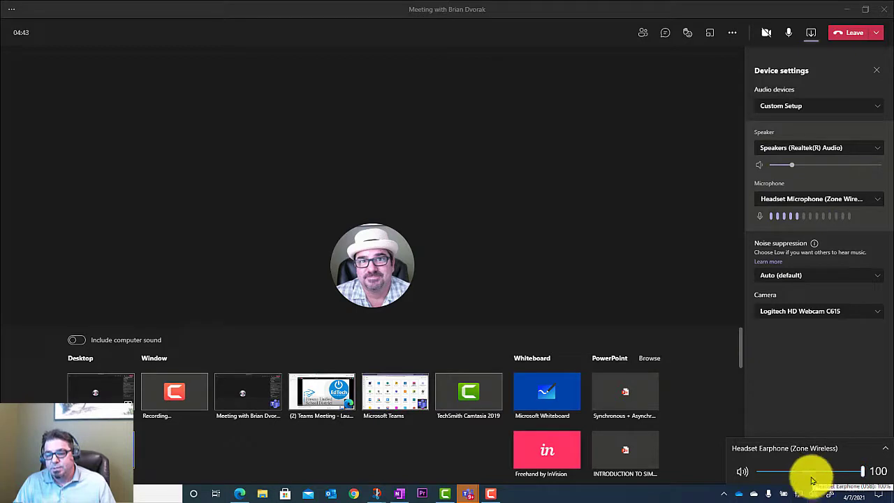
{"action": "left_click", "coordinate": [885, 448]}
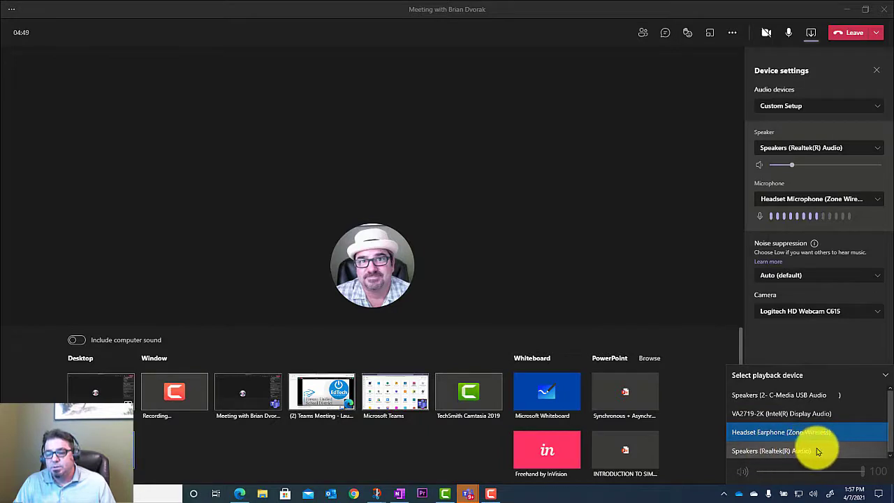
{"action": "left_click", "coordinate": [785, 450]}
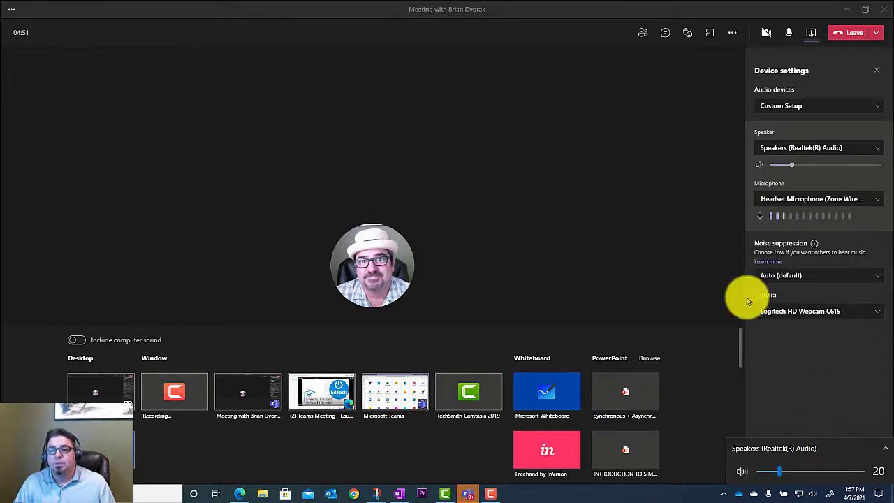
{"action": "mouse_move", "coordinate": [98, 308]}
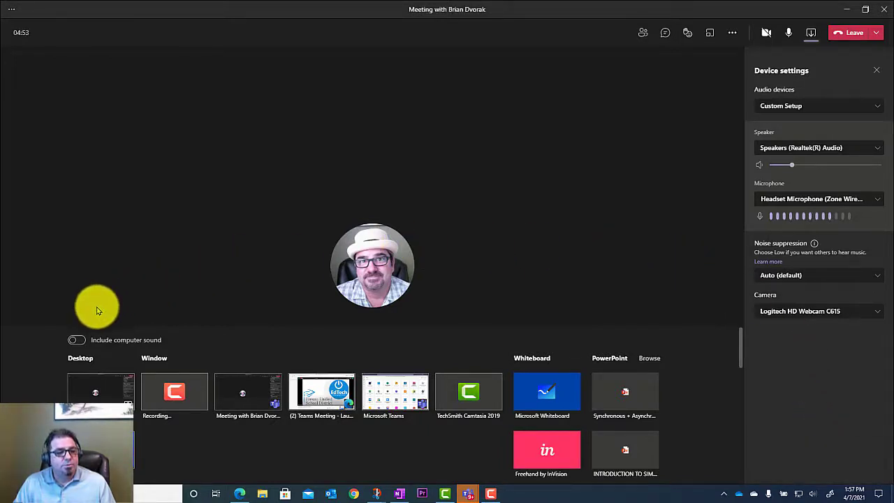
{"action": "left_click", "coordinate": [75, 340]}
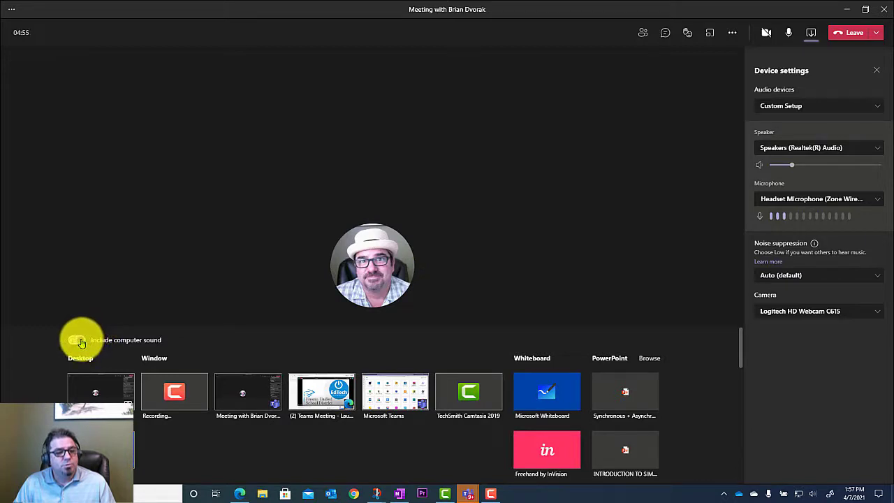
{"action": "left_click", "coordinate": [76, 340]}
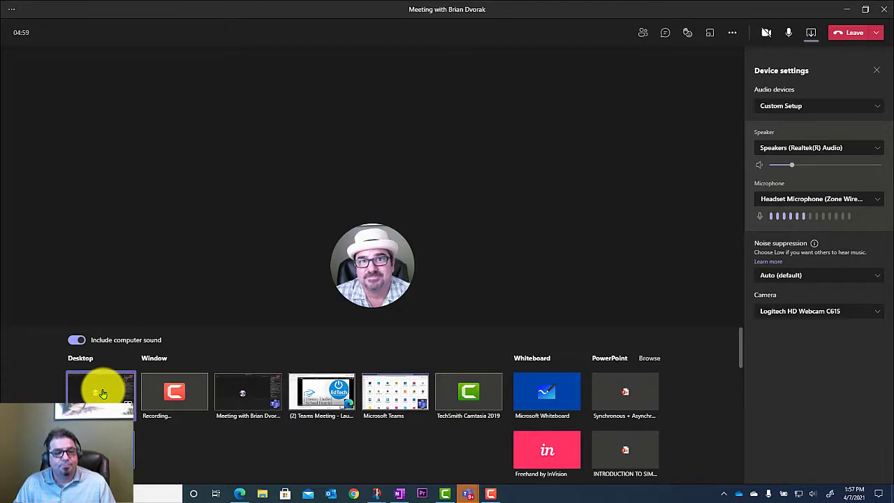
- Share the whole desktop to present the Launch Your Teams Meeting video
{"action": "left_click", "coordinate": [322, 391]}
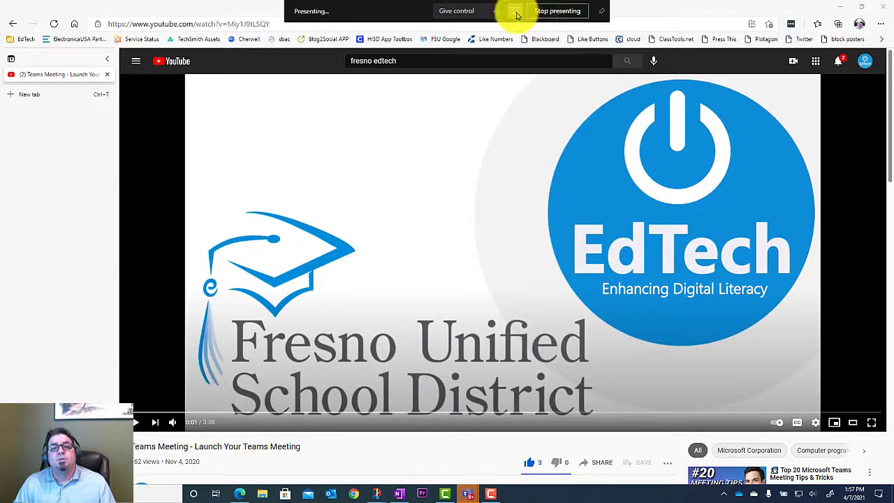
{"action": "mouse_move", "coordinate": [512, 12]}
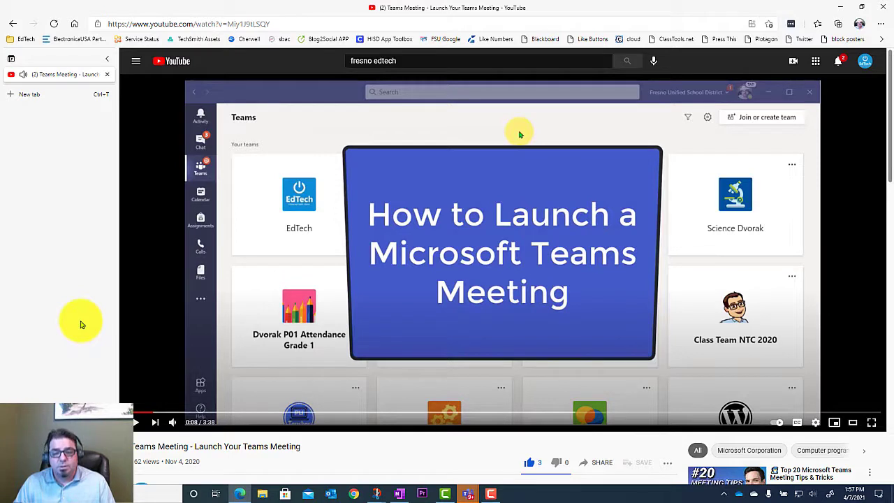
{"action": "mouse_move", "coordinate": [591, 34]}
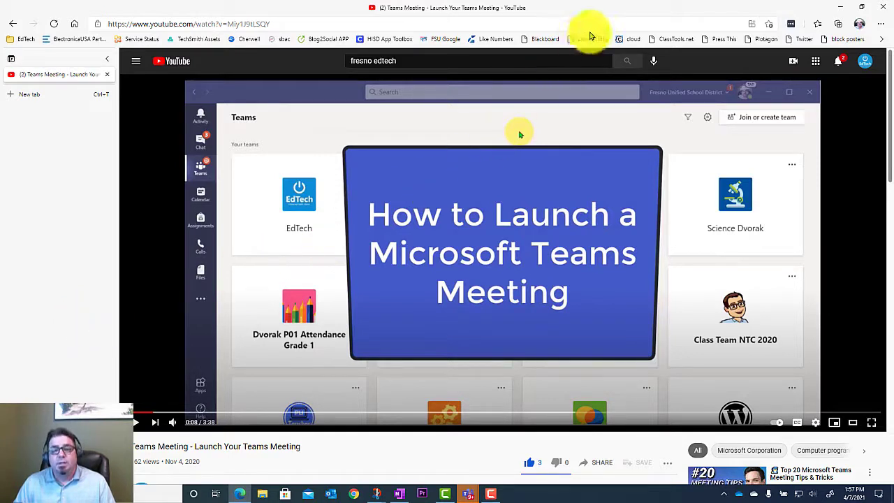
{"action": "mouse_move", "coordinate": [814, 5]}
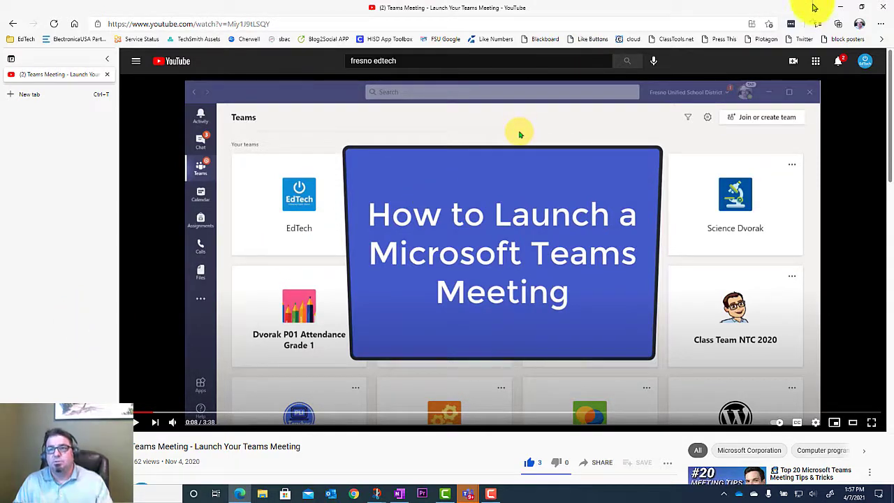
{"action": "mouse_move", "coordinate": [839, 11]}
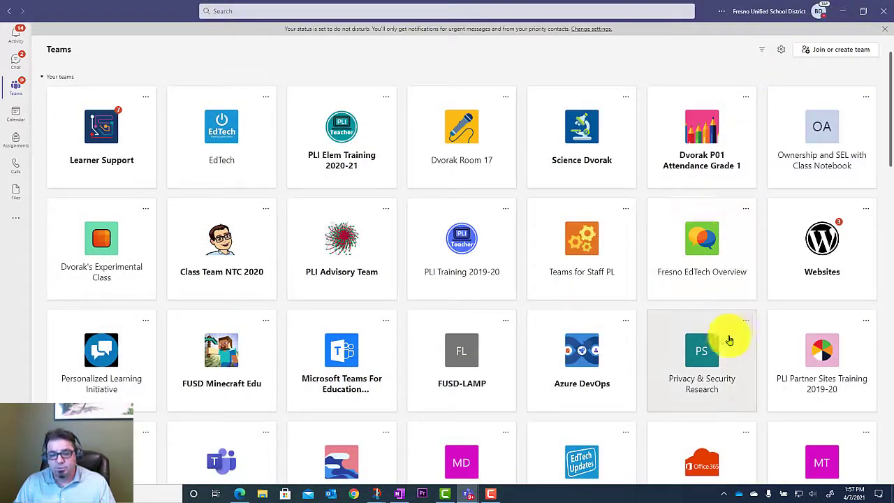
{"action": "mouse_move", "coordinate": [461, 493]}
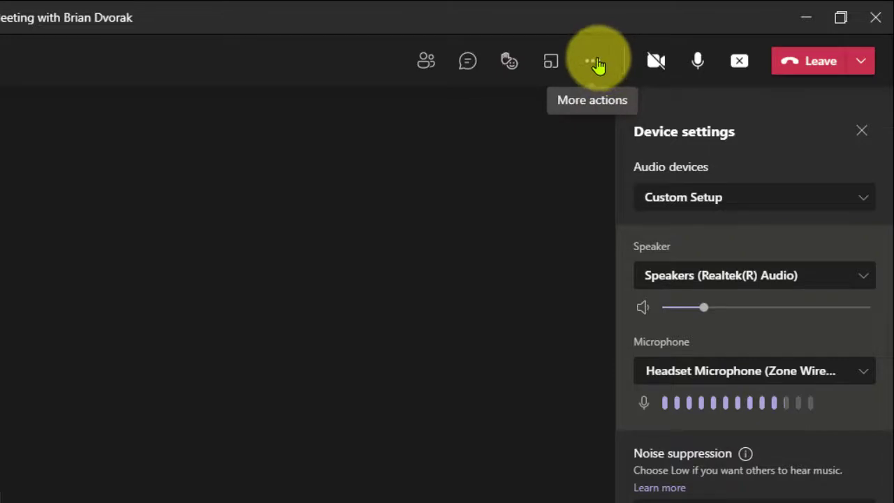
{"action": "mouse_move", "coordinate": [768, 202]}
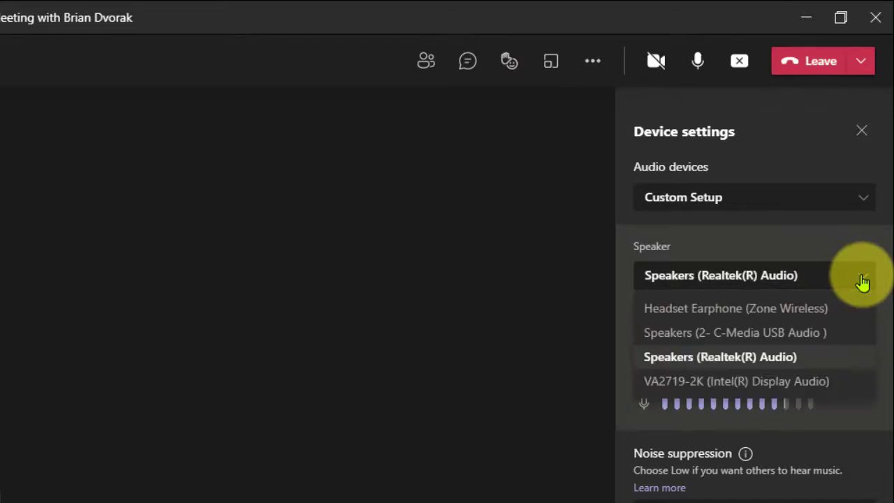
{"action": "mouse_move", "coordinate": [846, 304]}
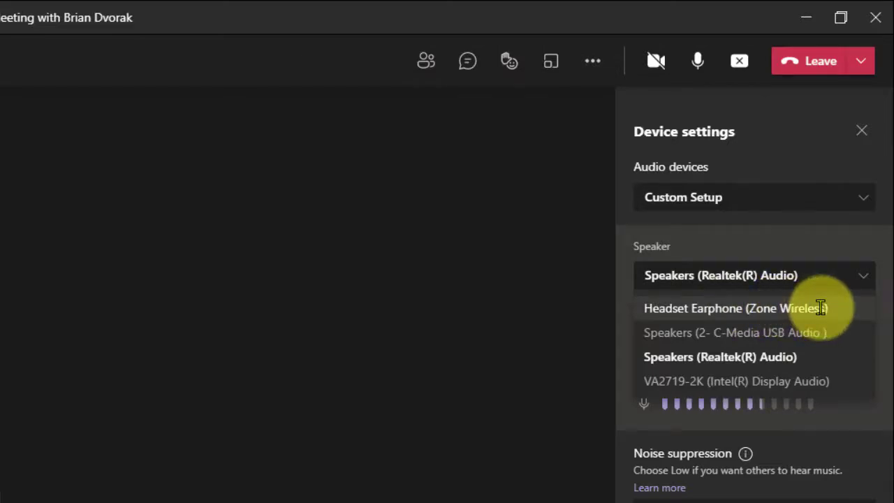
- Select Headset Earphone (Zone Wireless) as the meeting speaker
{"action": "left_click", "coordinate": [736, 309]}
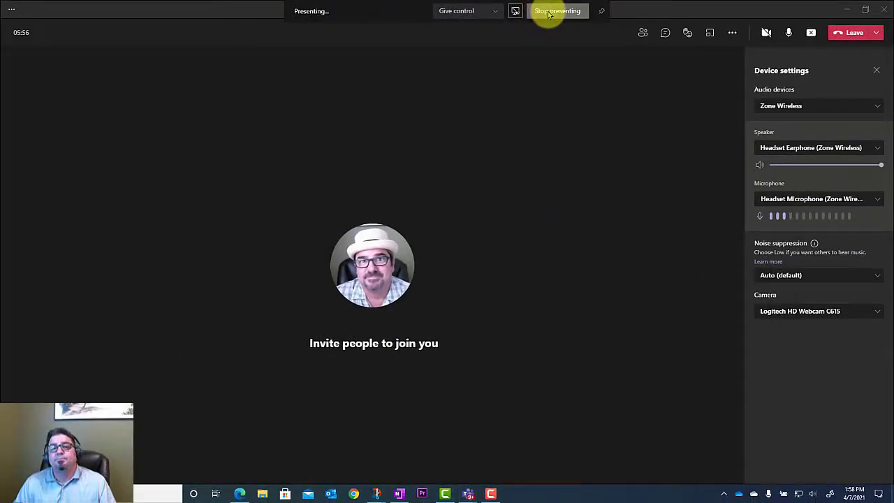
- Stop presenting the desktop and open the Windows playback device list from the taskbar
{"action": "left_click", "coordinate": [557, 11]}
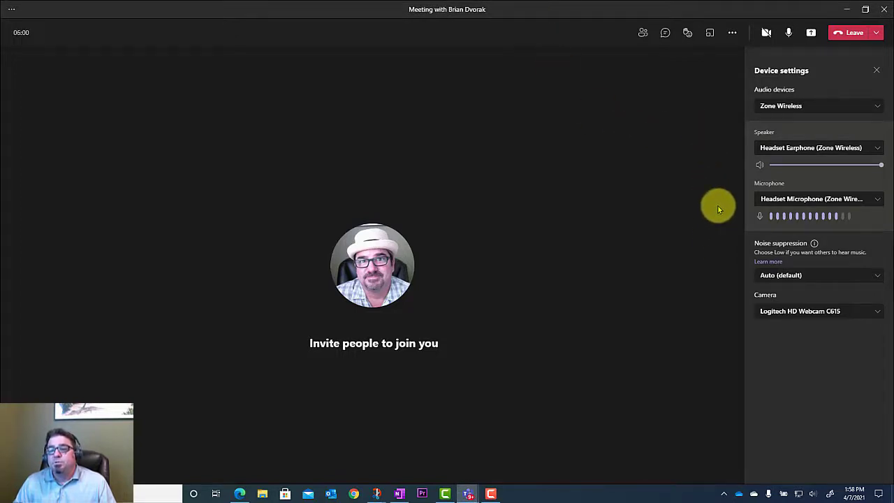
{"action": "mouse_move", "coordinate": [767, 142]}
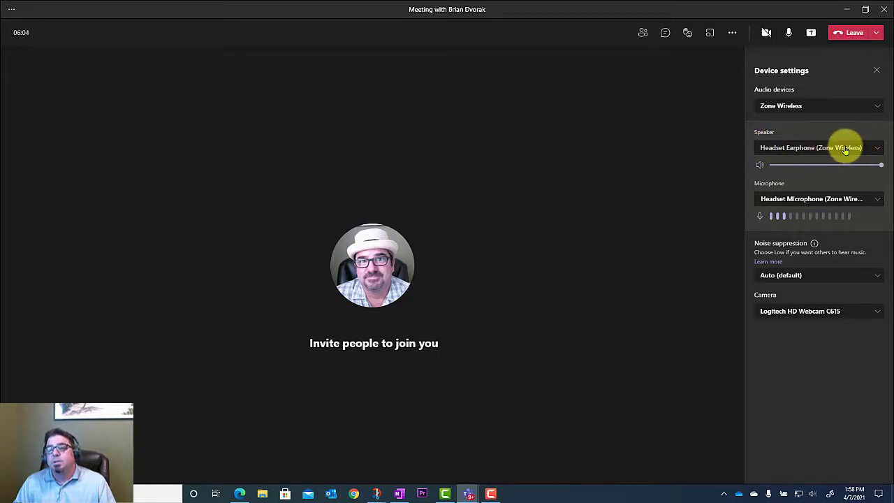
{"action": "mouse_move", "coordinate": [852, 223]}
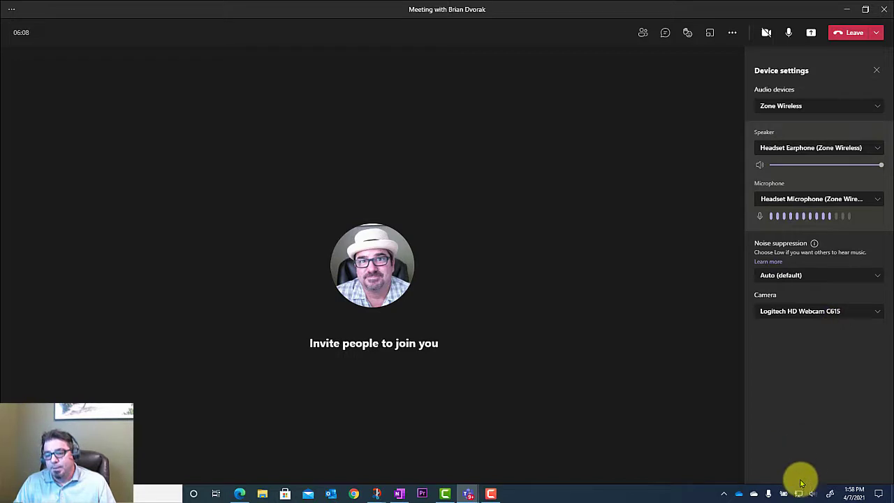
{"action": "left_click", "coordinate": [811, 494]}
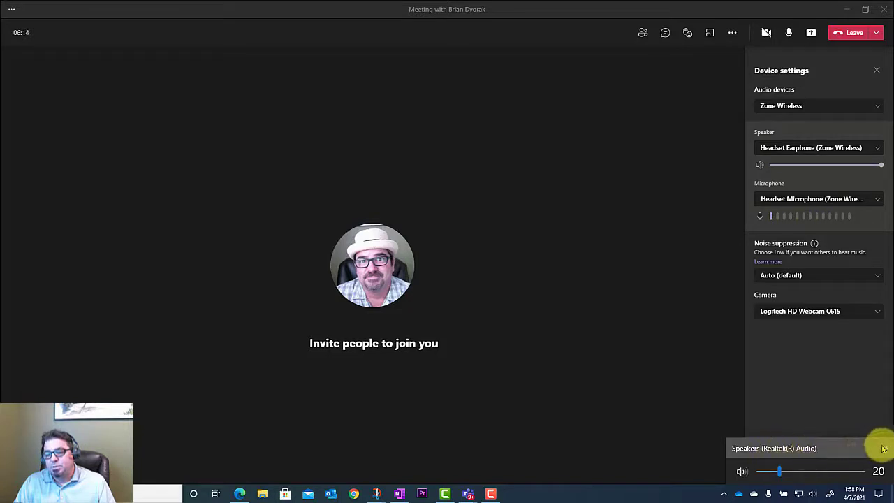
{"action": "left_click", "coordinate": [774, 447]}
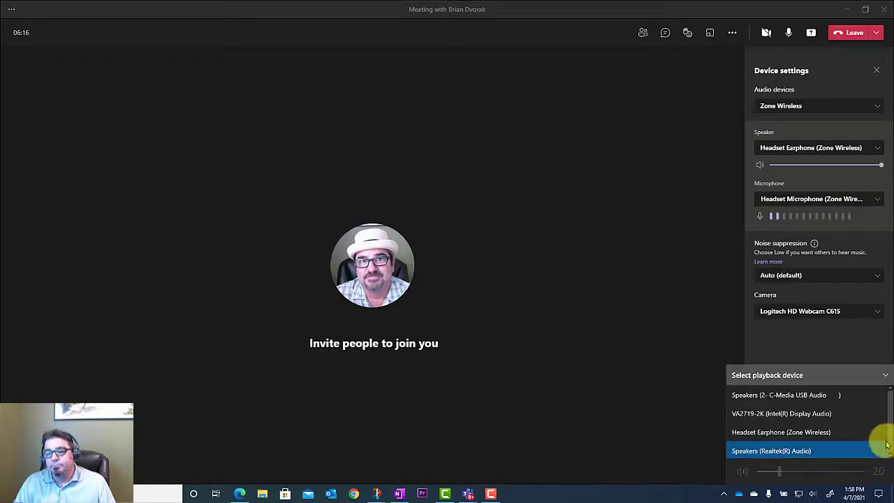